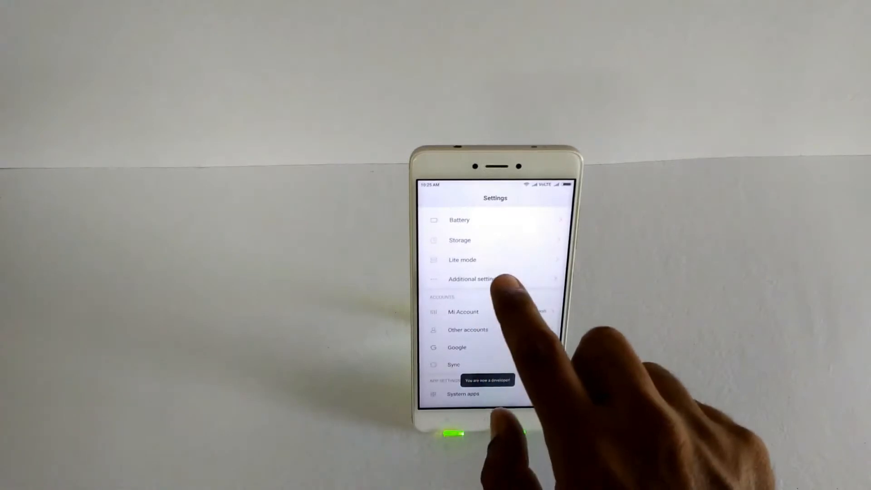
- Check Mi Unlock status under Additional settings > Developer options shows the device locked
{"action": "left_click", "coordinate": [475, 279]}
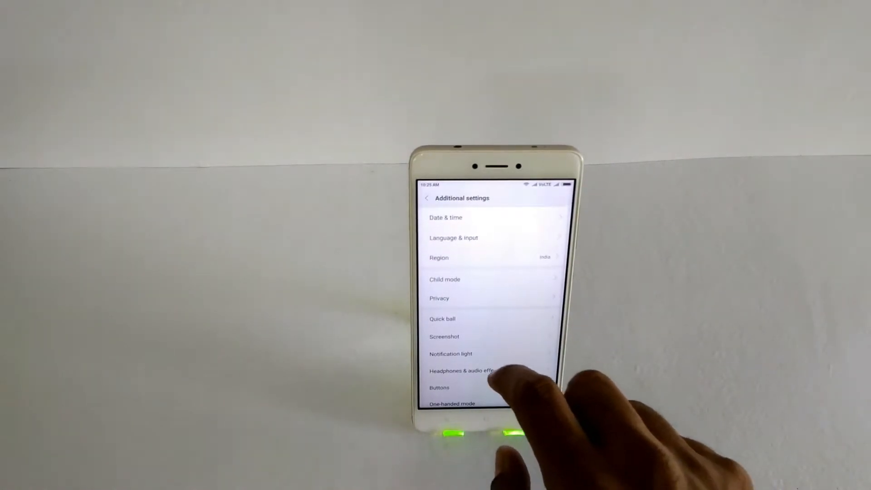
{"action": "scroll", "scroll_direction": "up", "scroll_amount": 3}
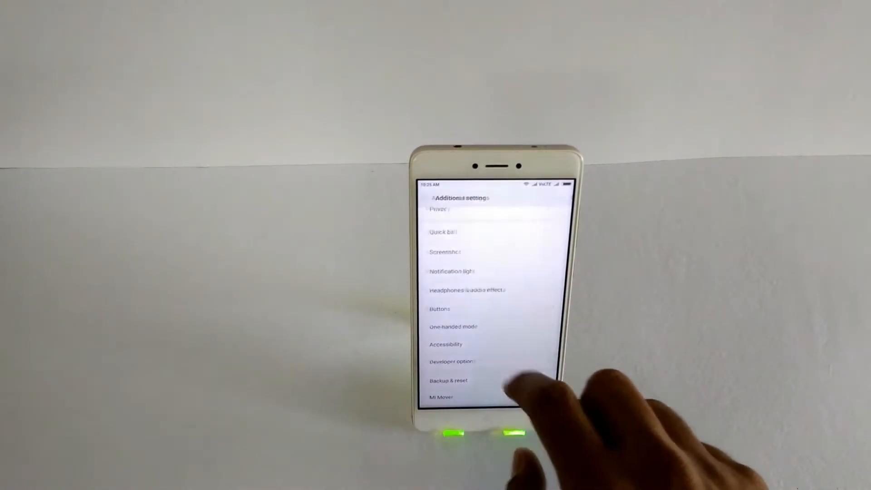
{"action": "left_click", "coordinate": [452, 361]}
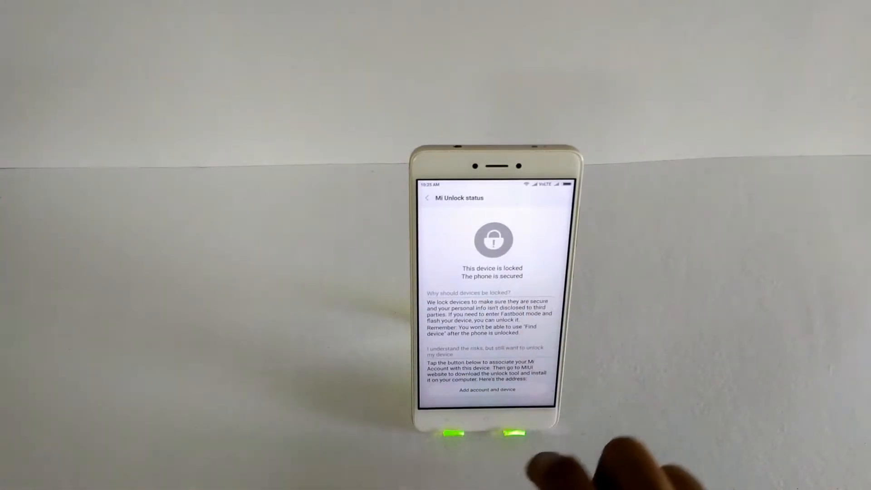
{"action": "left_click", "coordinate": [427, 197]}
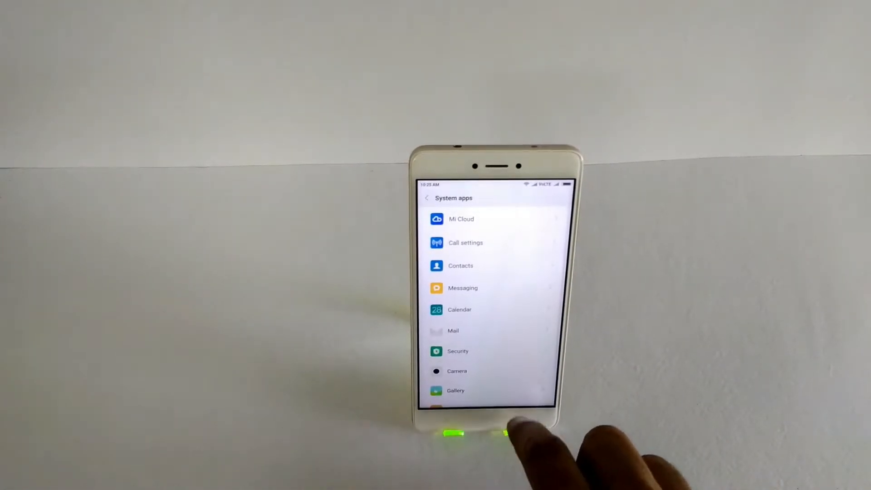
- Return to the main Settings list and go into About phone toward System updates
{"action": "left_click", "coordinate": [427, 198]}
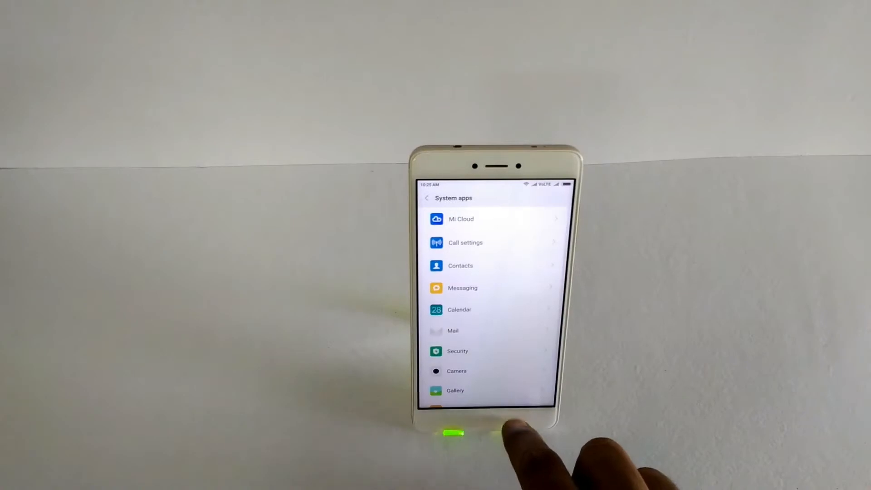
{"action": "left_click", "coordinate": [426, 198]}
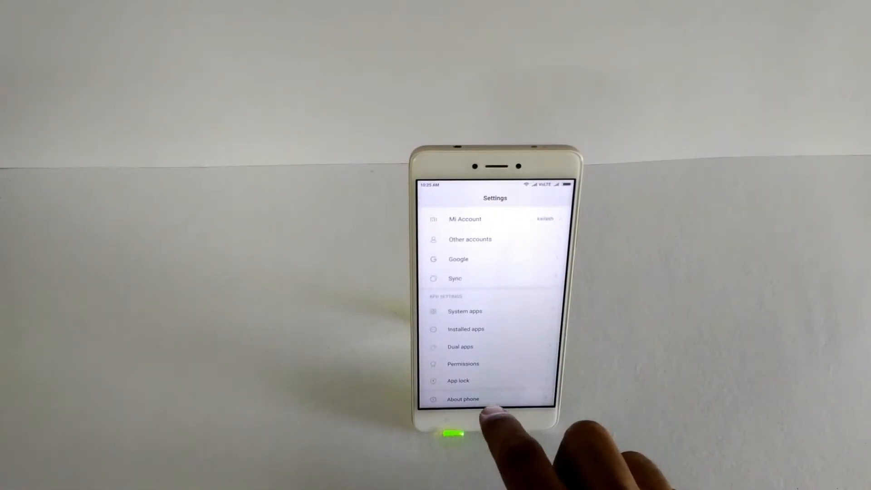
{"action": "left_click", "coordinate": [463, 400]}
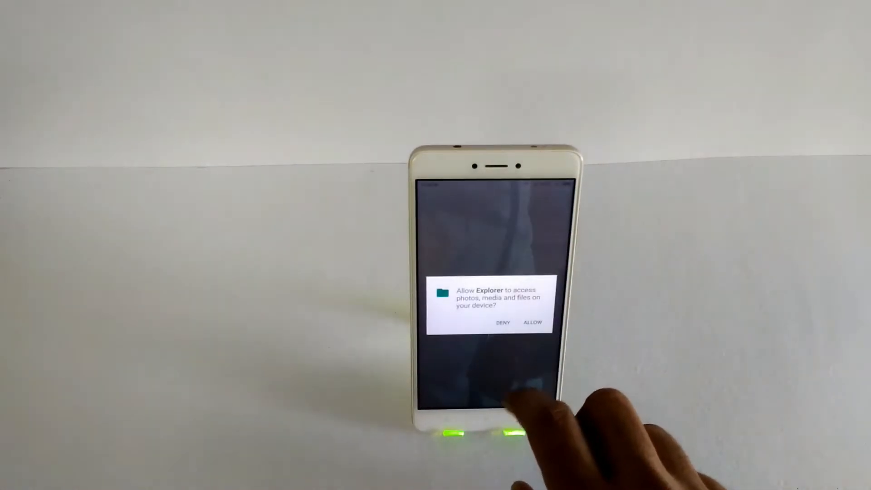
- Allow Explorer file access, pick the miui V8.2.2.0 global zip and reboot to apply it
{"action": "left_click", "coordinate": [532, 322]}
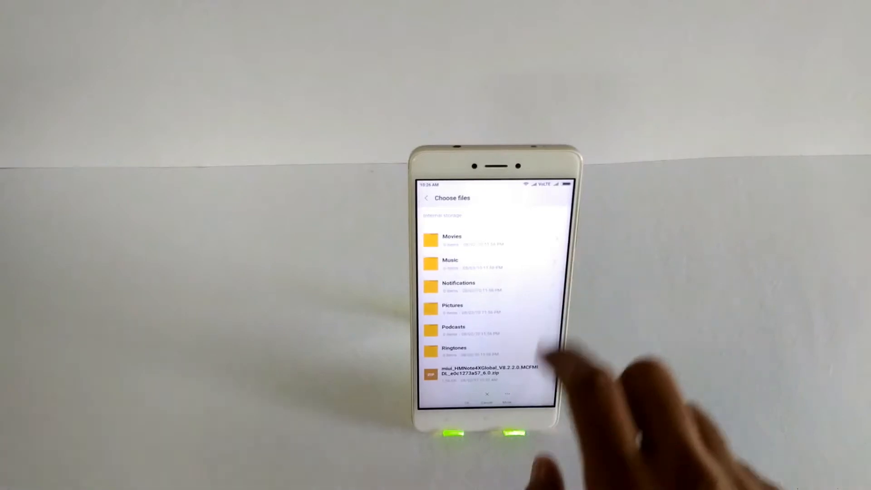
{"action": "left_click", "coordinate": [489, 373]}
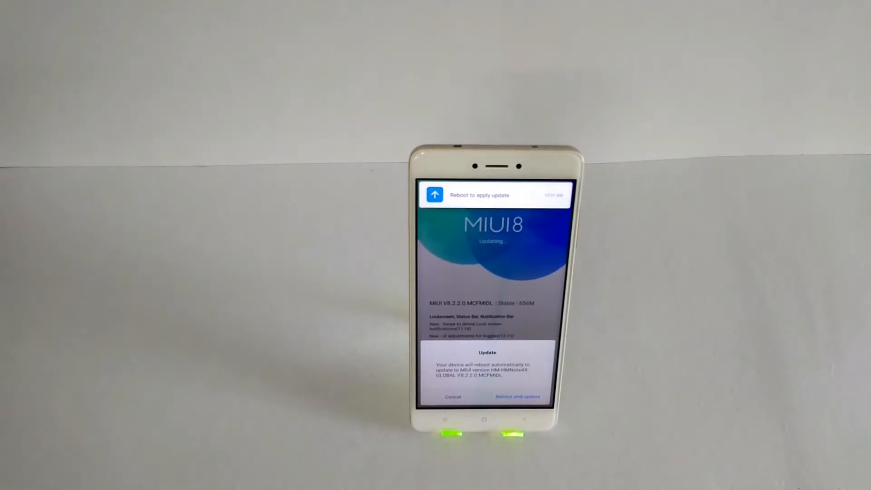
{"action": "left_click", "coordinate": [517, 396]}
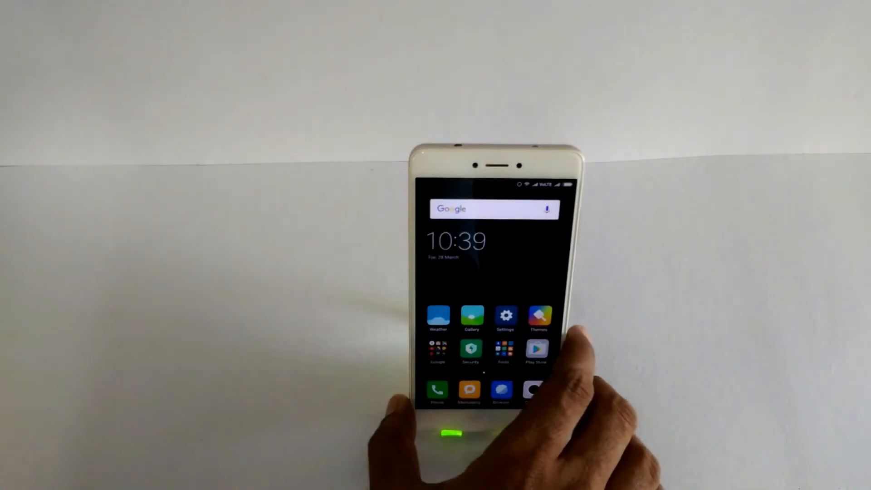
- Revisit Developer options and About phone, then view Device updated showing no updates available
{"action": "left_click", "coordinate": [505, 317]}
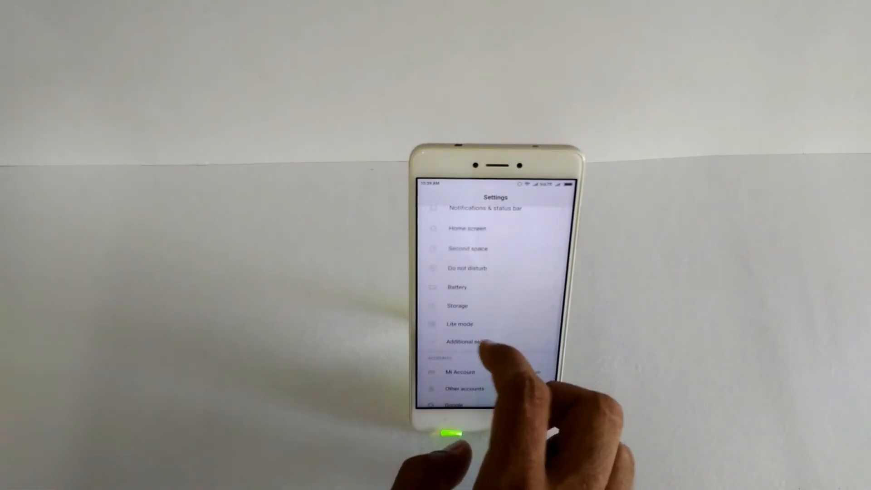
{"action": "left_click", "coordinate": [469, 341]}
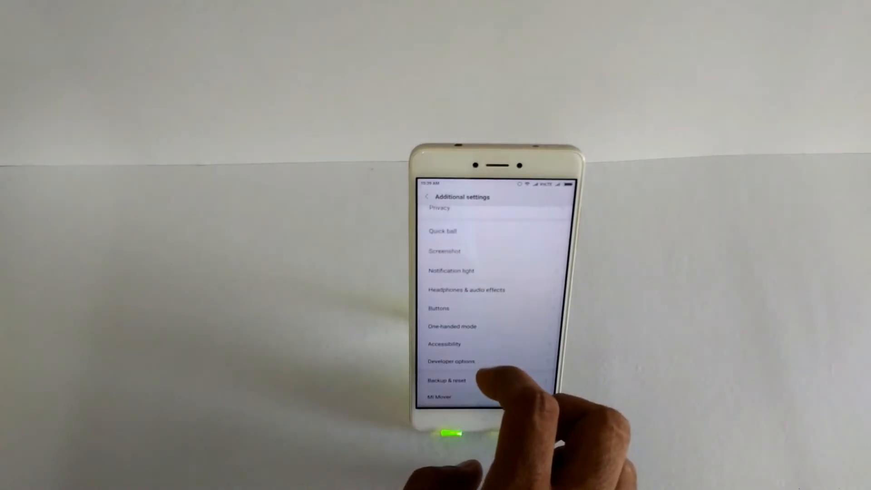
{"action": "left_click", "coordinate": [451, 361]}
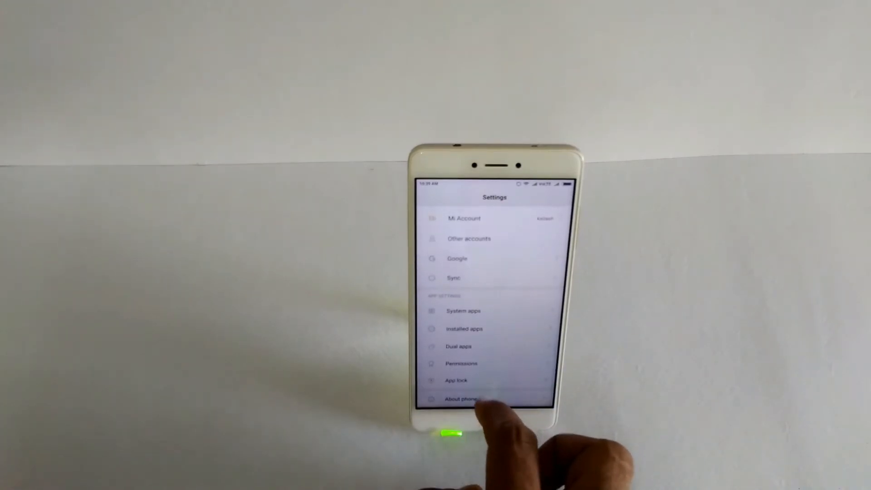
{"action": "left_click", "coordinate": [460, 399]}
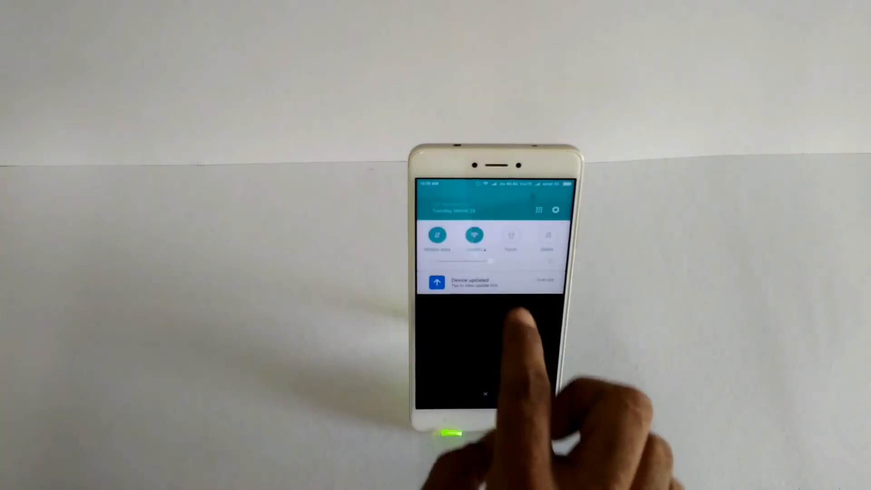
{"action": "left_click", "coordinate": [490, 283]}
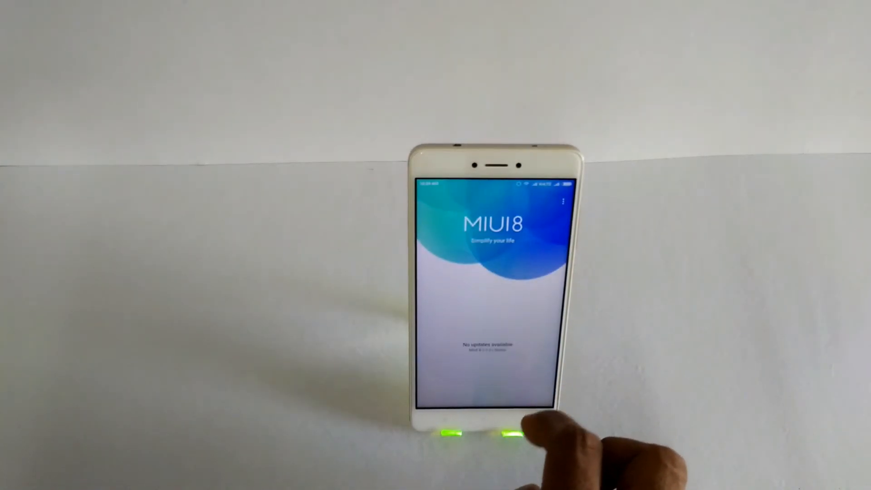